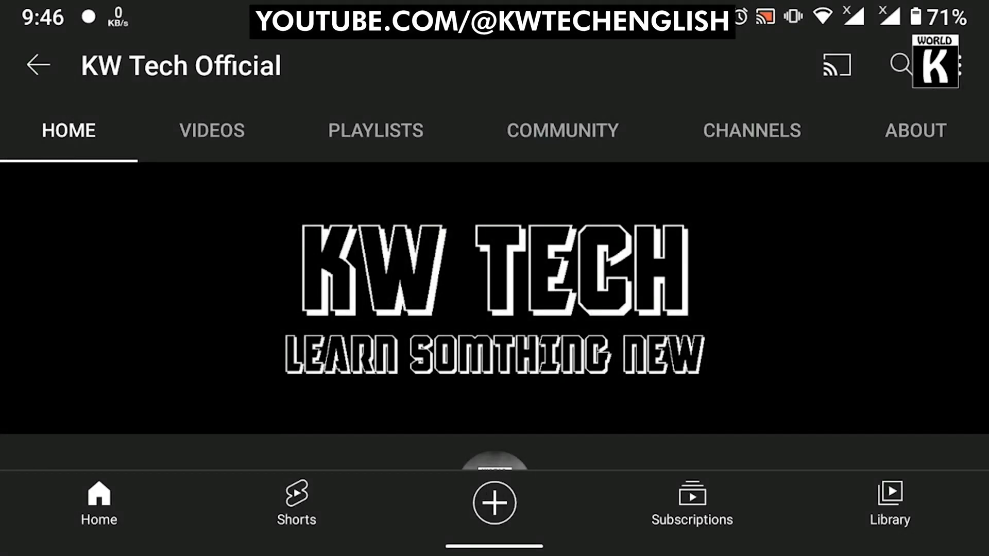
Go from quick settings into the Settings app and reach the Apps & notifications page
{"action": "scroll", "scroll_direction": "down", "scroll_amount": 3}
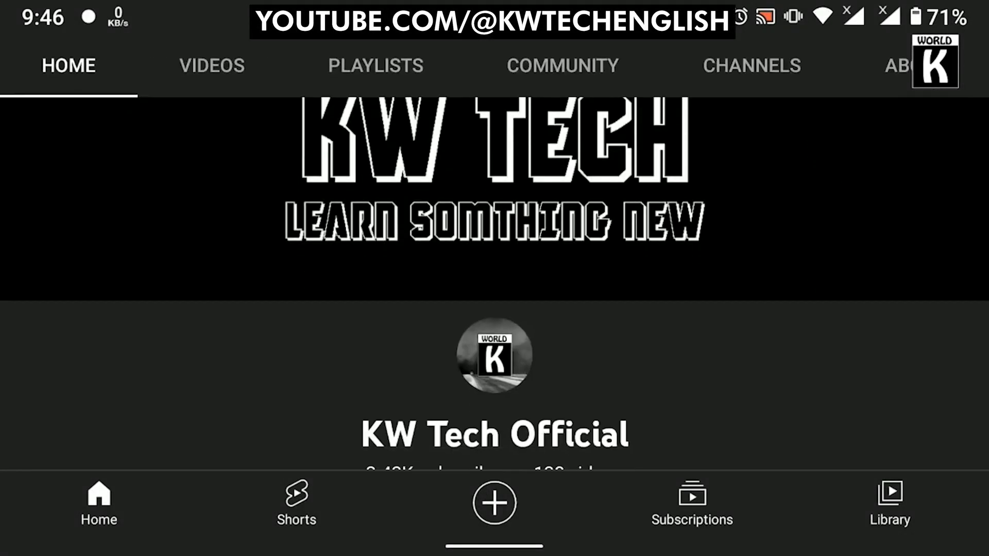
{"action": "scroll", "scroll_direction": "up", "scroll_amount": 3}
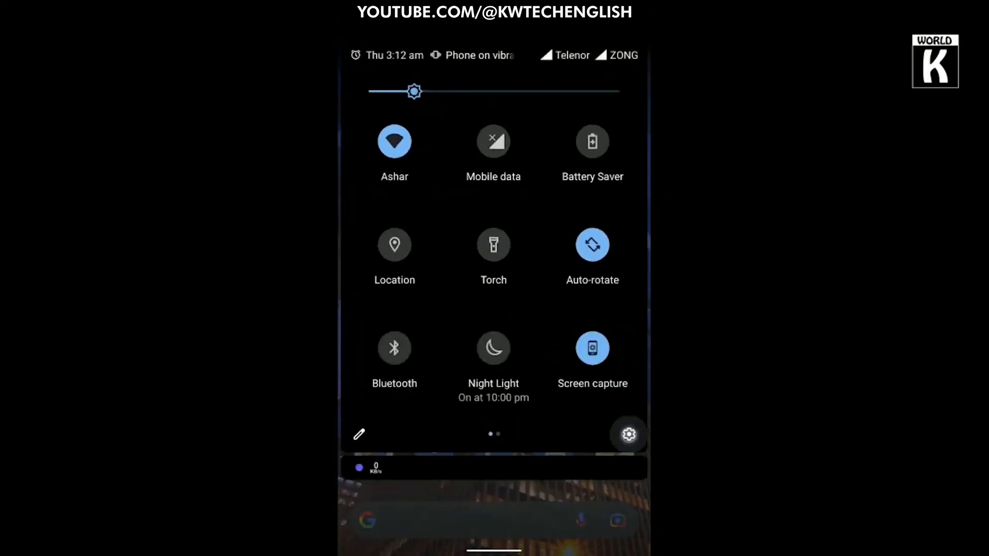
{"action": "left_click", "coordinate": [628, 434]}
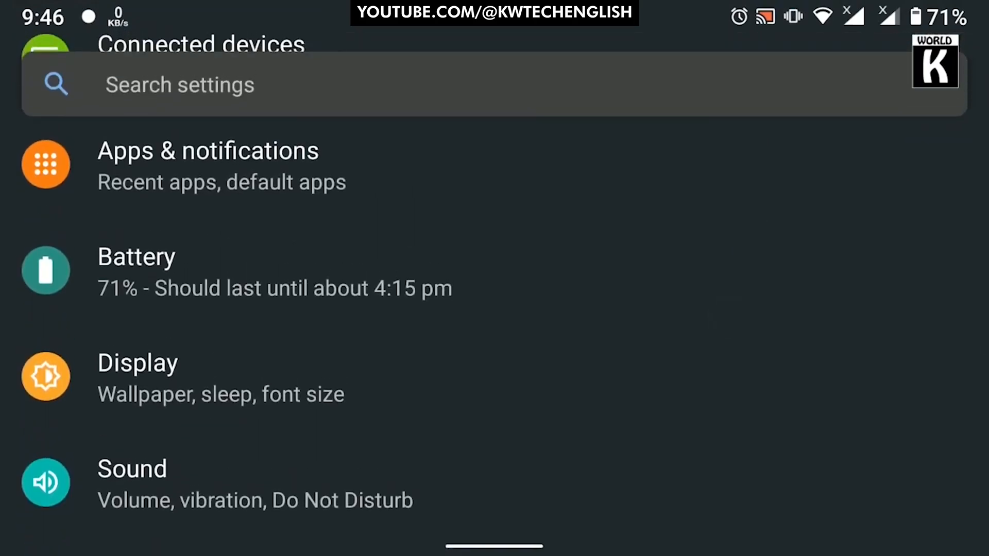
{"action": "left_click", "coordinate": [207, 164]}
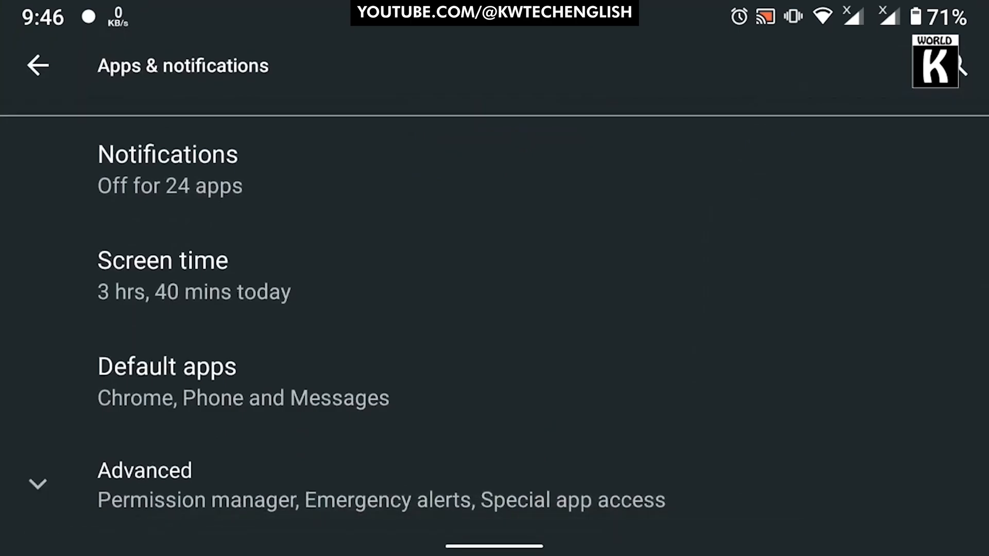
Check the Default apps entries for SMS (Messages) and Browser (Chrome), leaving both unchanged
{"action": "left_click", "coordinate": [167, 378]}
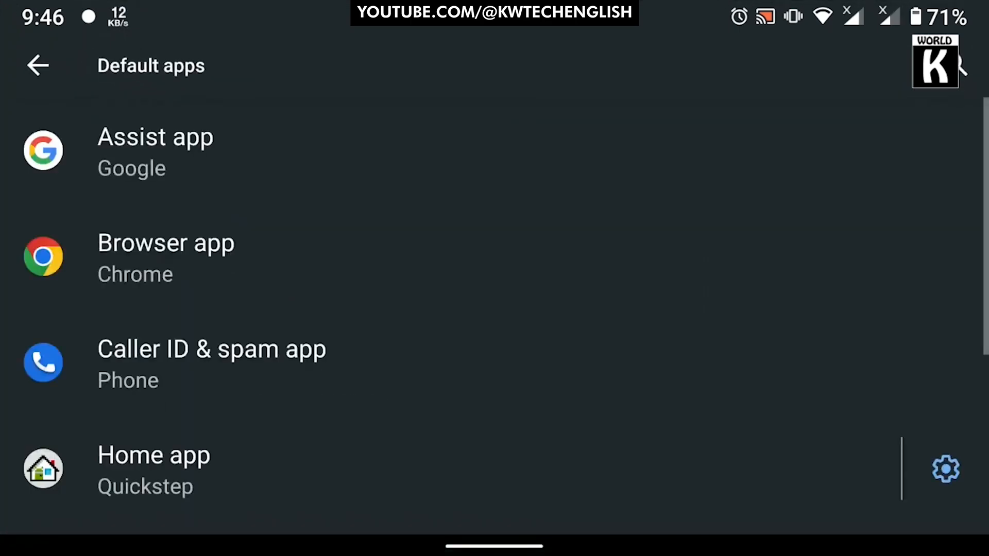
{"action": "scroll", "scroll_direction": "down", "scroll_amount": 3}
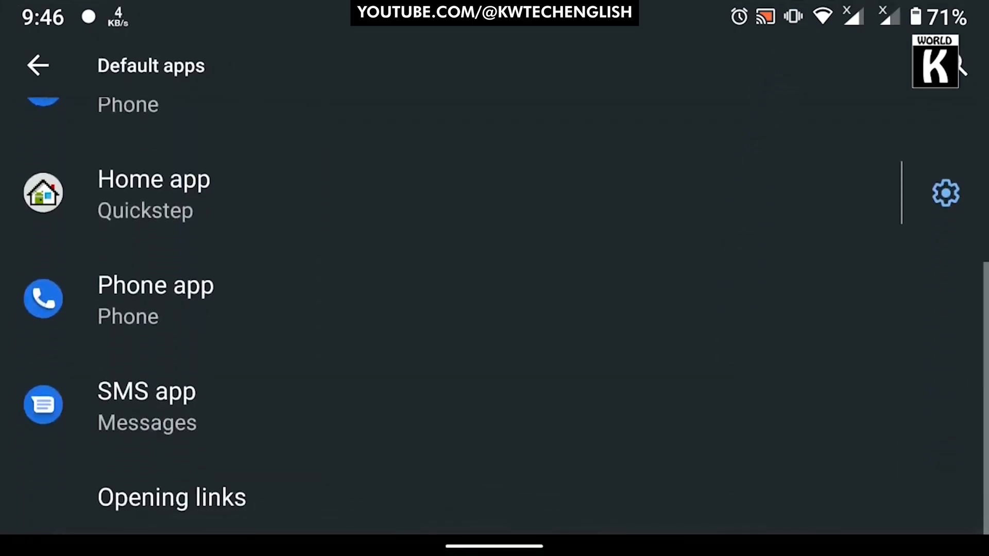
{"action": "left_click", "coordinate": [146, 404]}
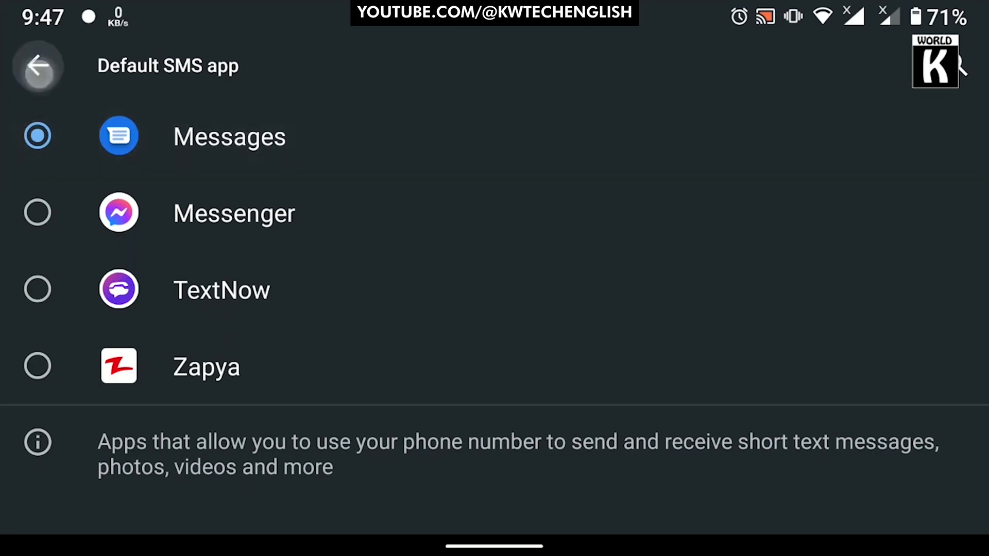
{"action": "left_click", "coordinate": [37, 64]}
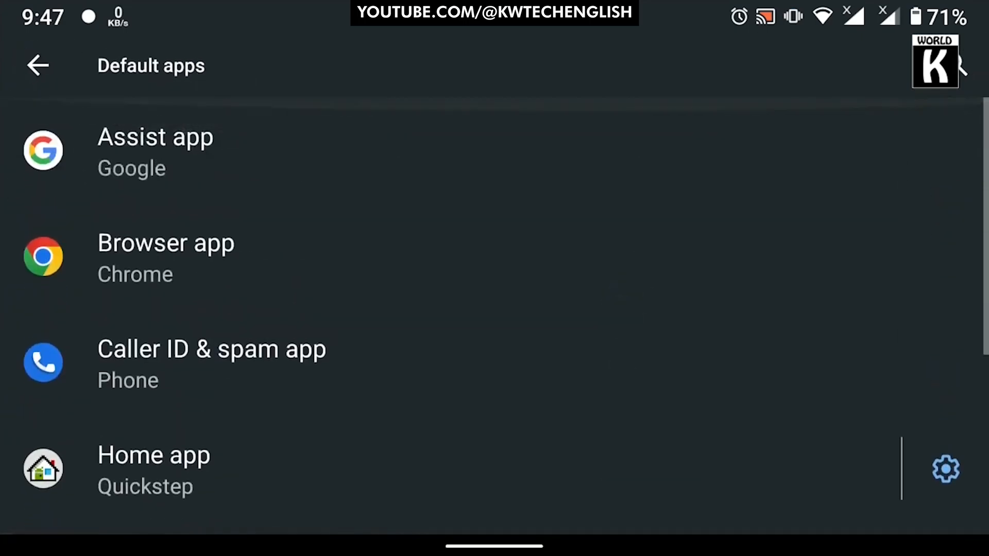
{"action": "left_click", "coordinate": [166, 256]}
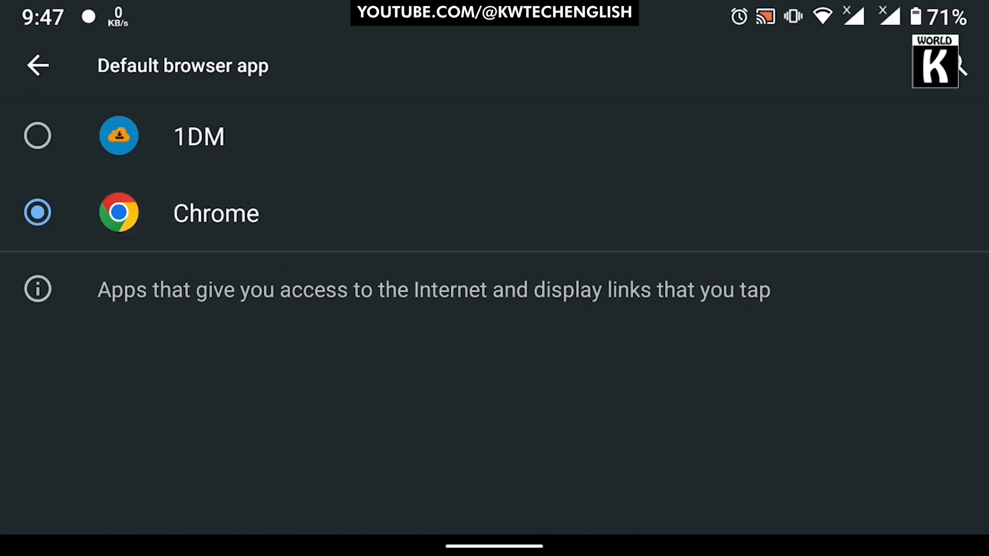
{"action": "left_click", "coordinate": [37, 65]}
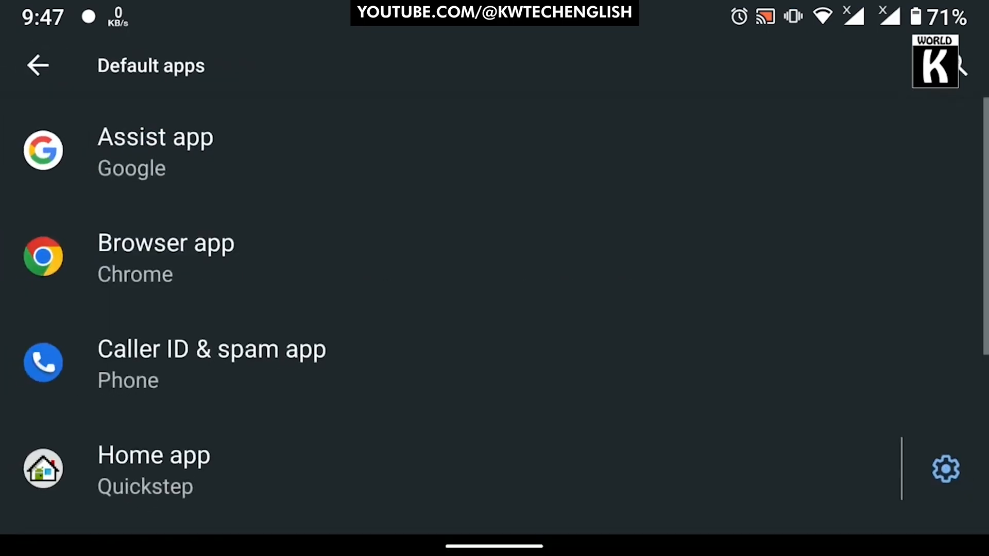
View the Assist & voice input settings, then reach the Opening links page with Instant Apps on
{"action": "left_click", "coordinate": [751, 334]}
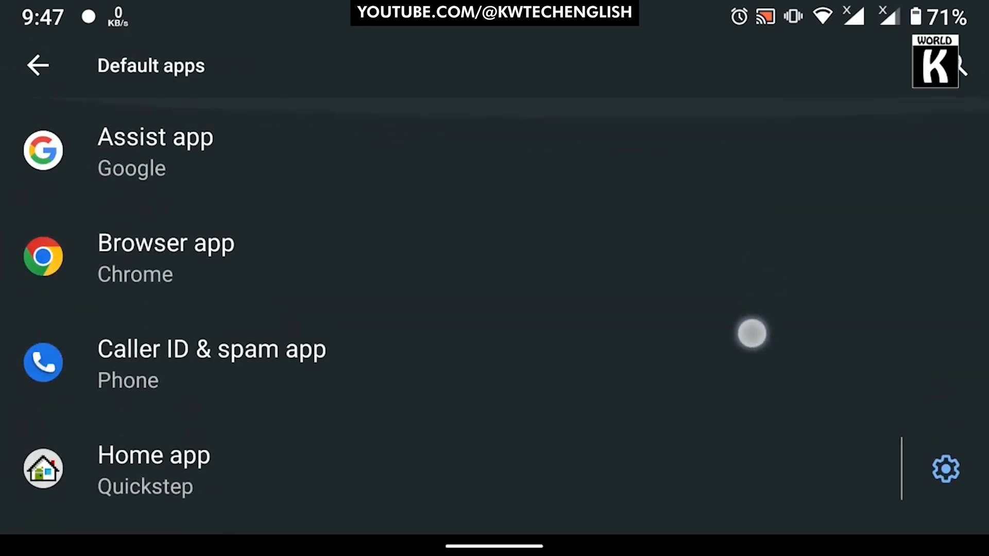
{"action": "left_click", "coordinate": [156, 152]}
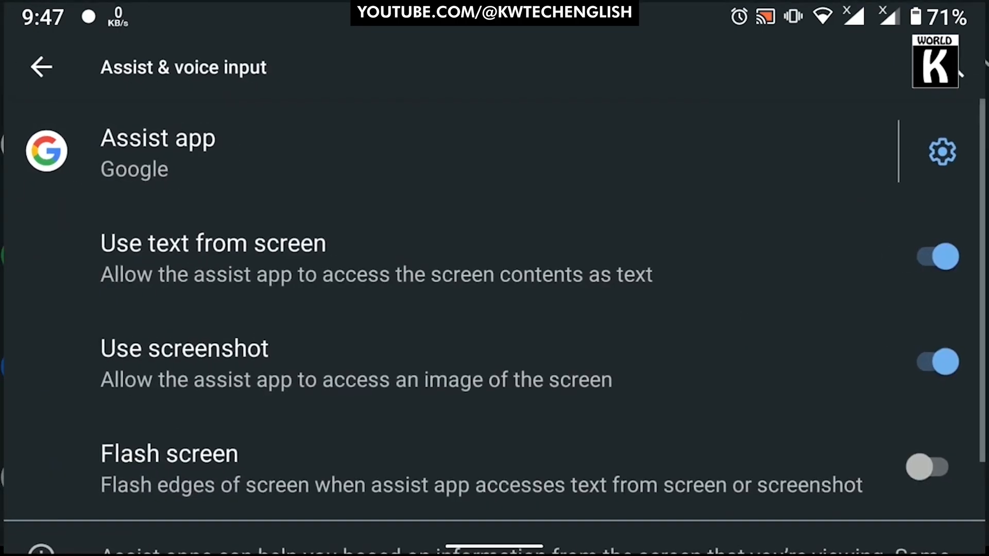
{"action": "left_click", "coordinate": [41, 66]}
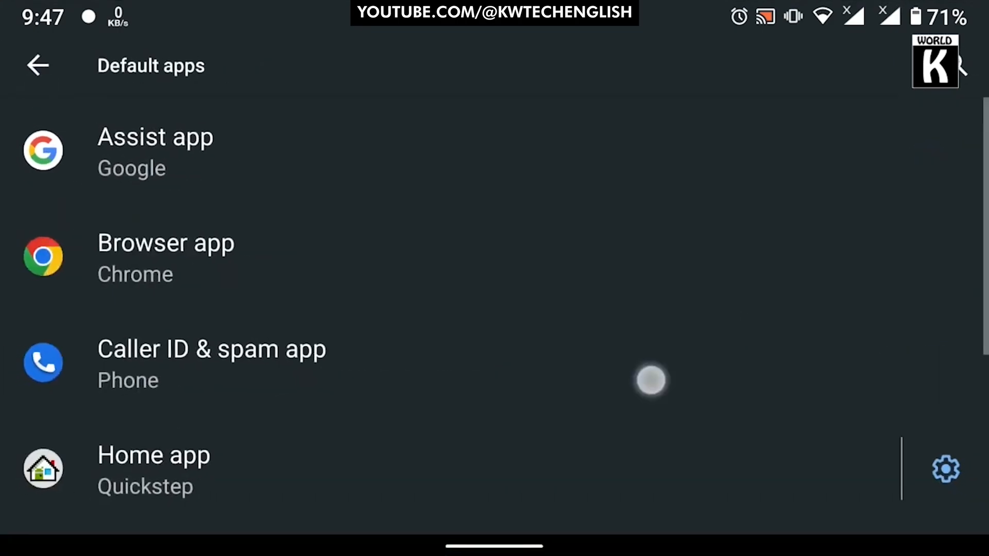
{"action": "left_click", "coordinate": [154, 470]}
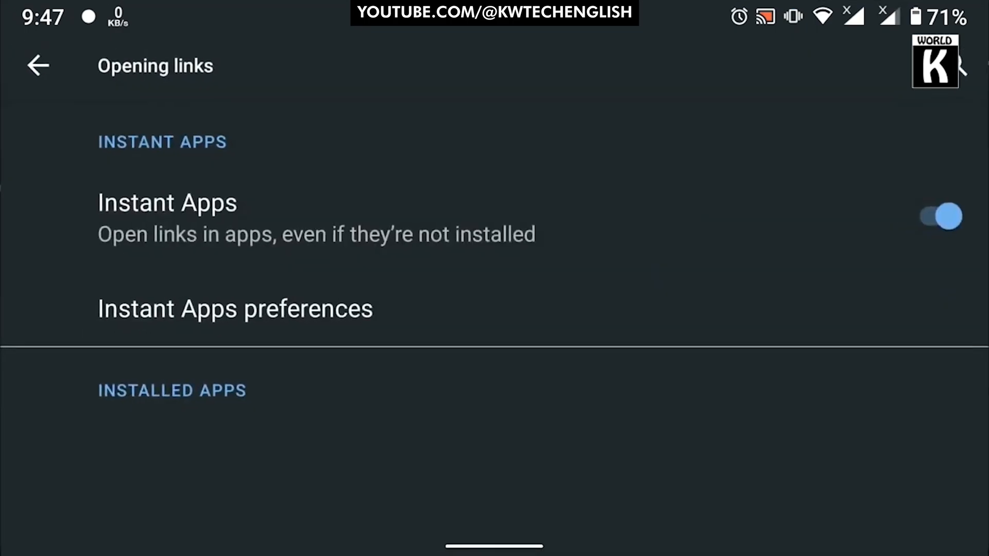
Switch Instant Apps off on the Opening links page and return to the Default apps list
{"action": "scroll", "scroll_direction": "down", "scroll_amount": 3}
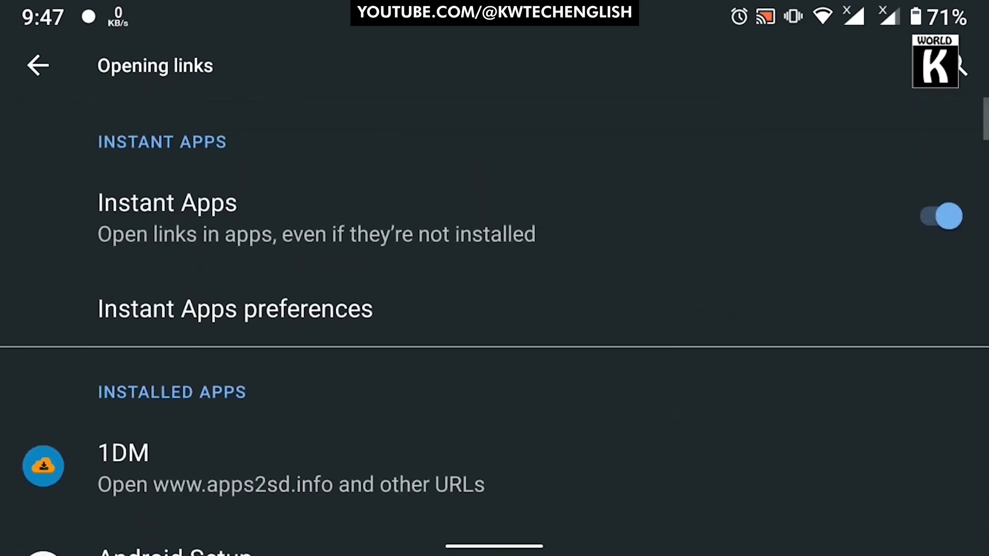
{"action": "left_click", "coordinate": [939, 217]}
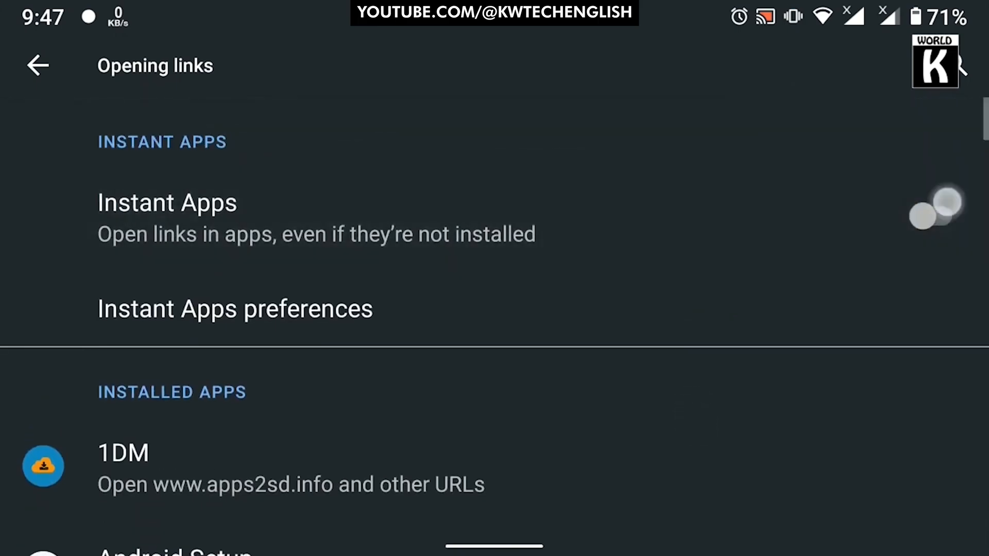
{"action": "left_click", "coordinate": [37, 65]}
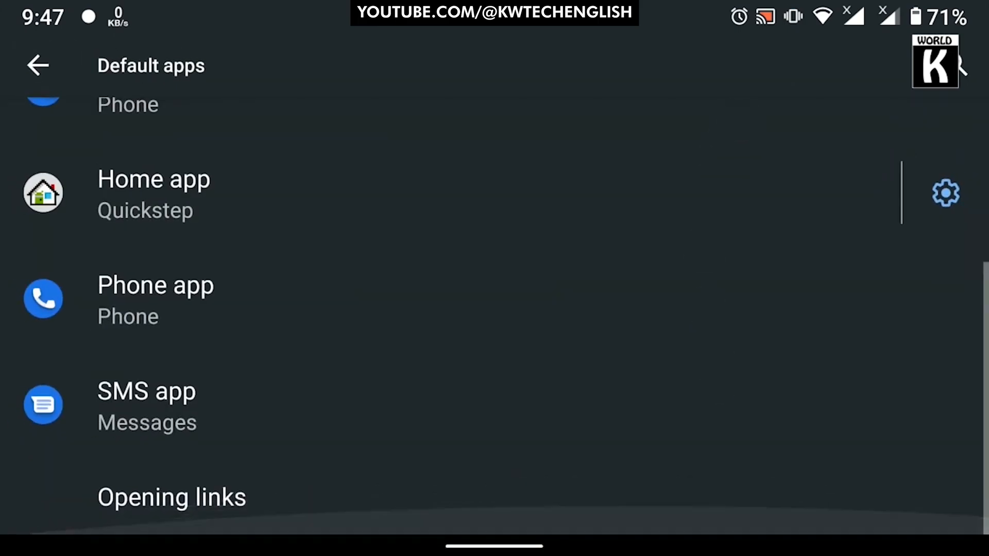
{"action": "scroll", "scroll_direction": "up", "scroll_amount": 3}
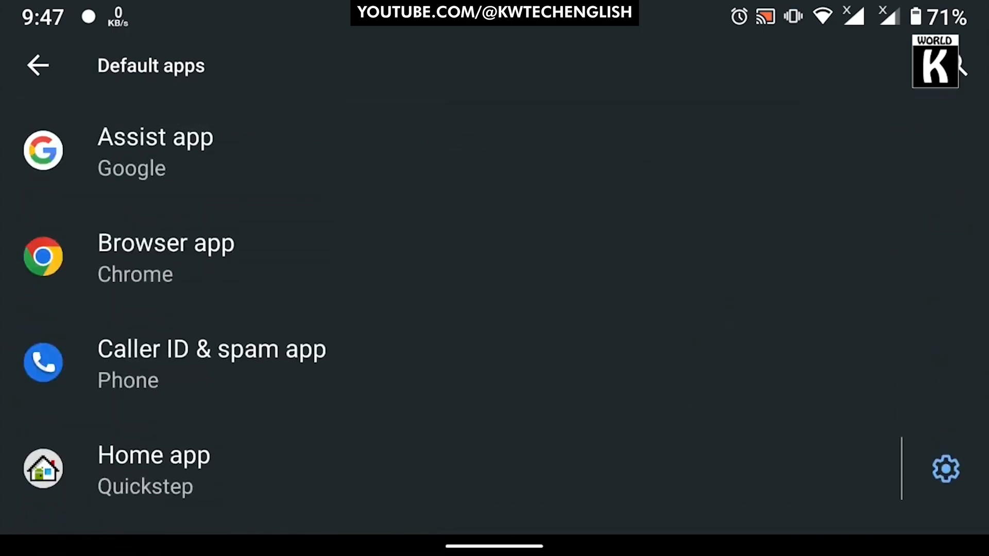